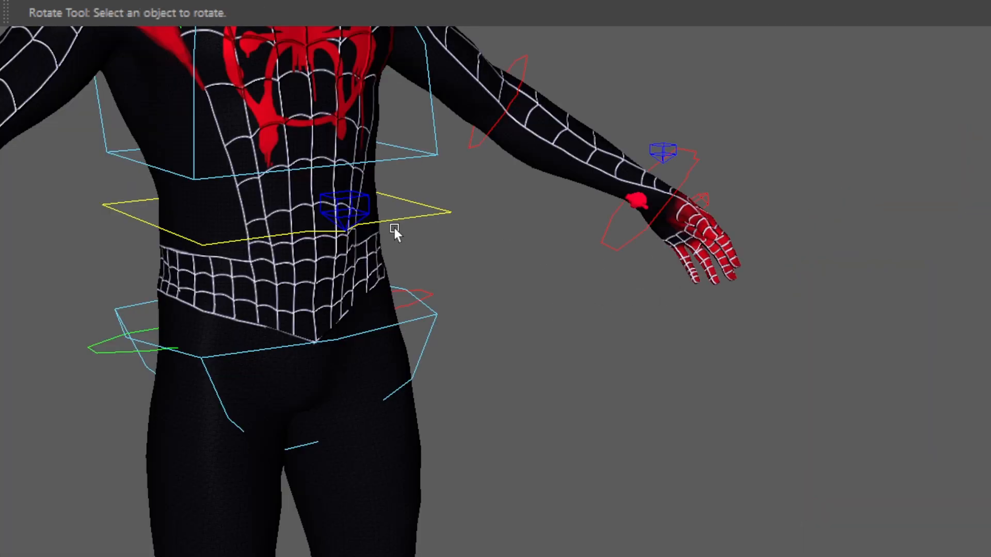
# Step: Select the waist control of the Spider-Man rig's spine in the viewport
pyautogui.click(345, 209)
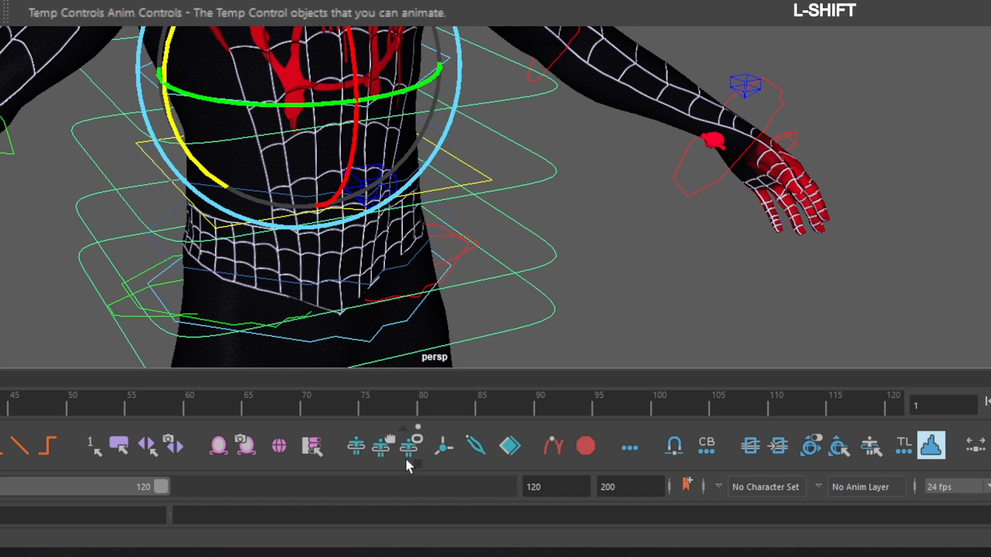
pyautogui.moveTo(412, 446)
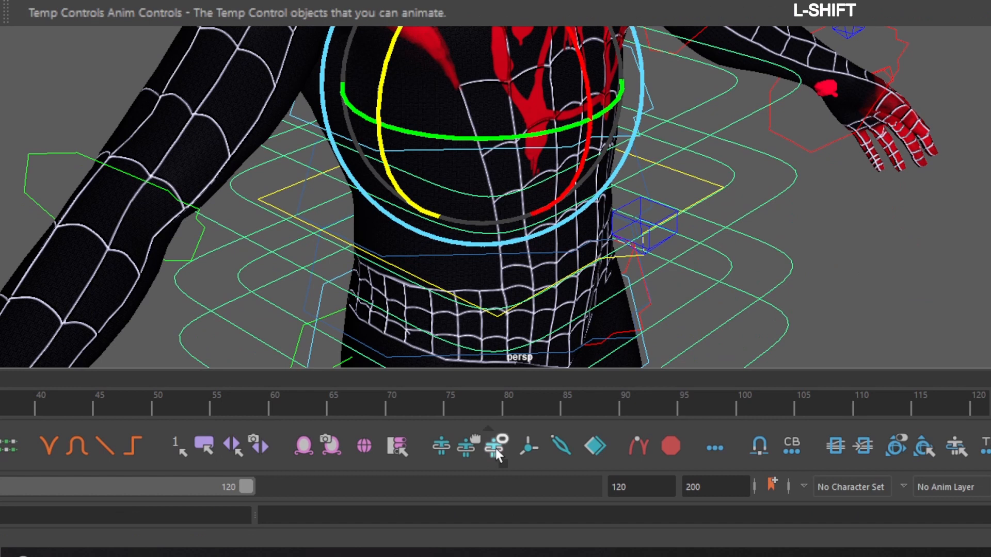
pyautogui.moveTo(495, 447)
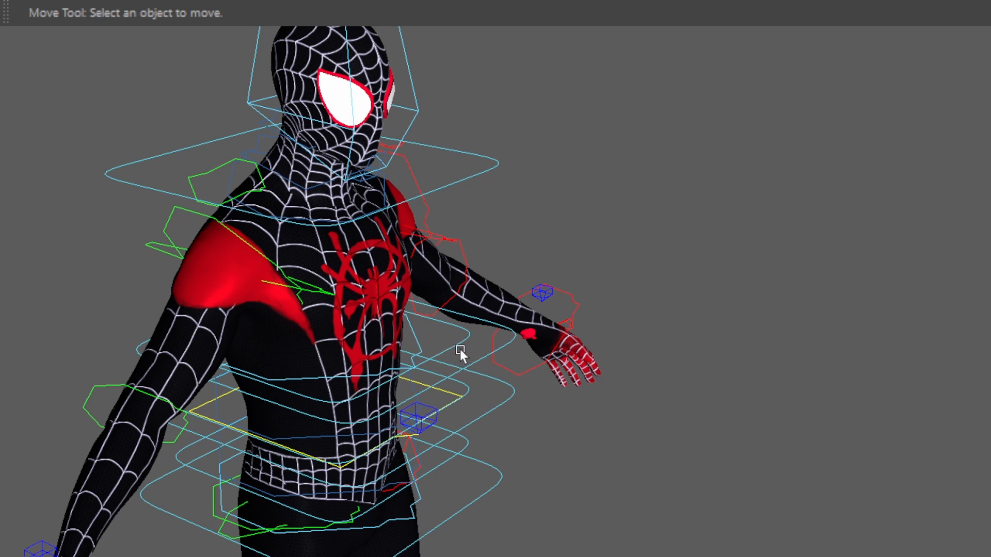
pyautogui.moveTo(458, 358)
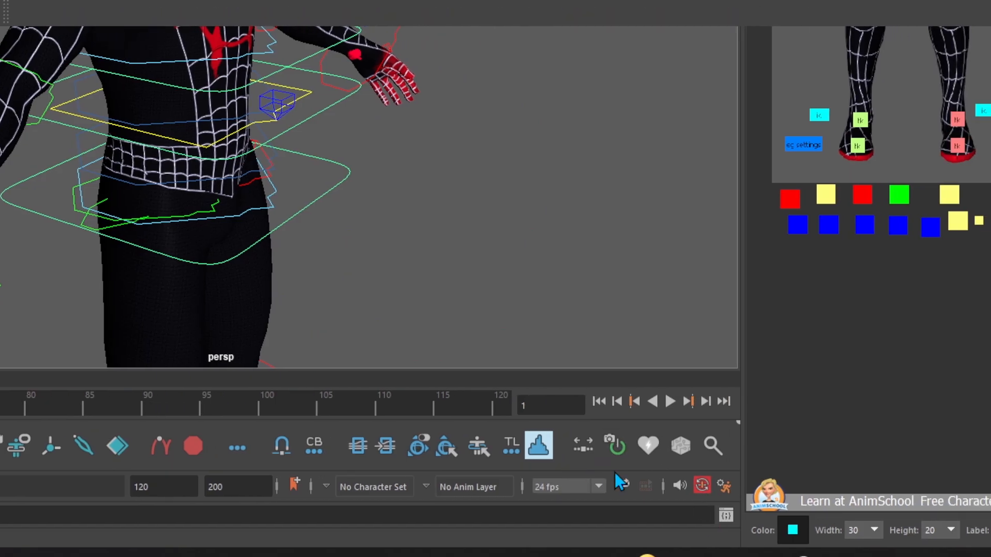
pyautogui.moveTo(616, 445)
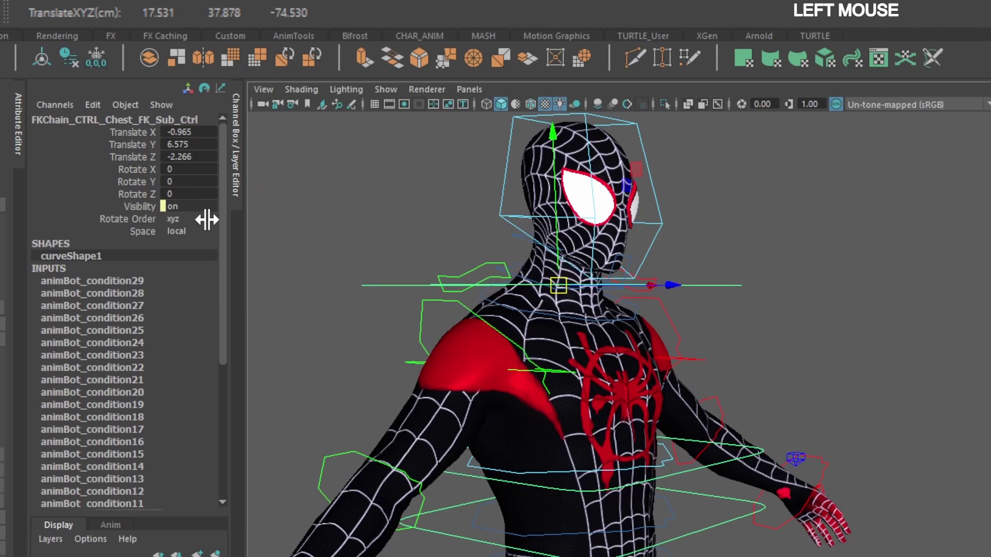
# Step: Enter pivot editing on the chest FK sub control to reposition its pivot
pyautogui.press('g')
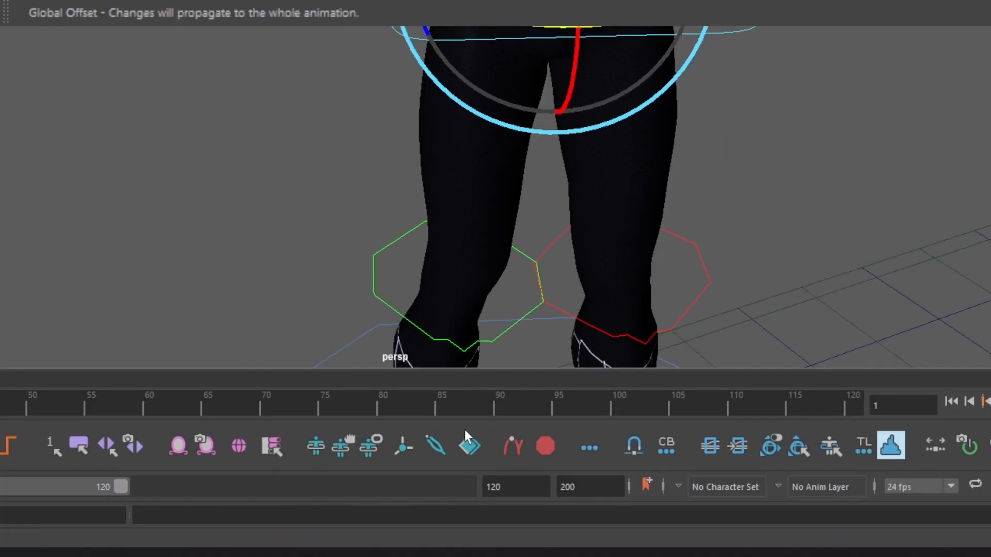
pyautogui.moveTo(316, 445)
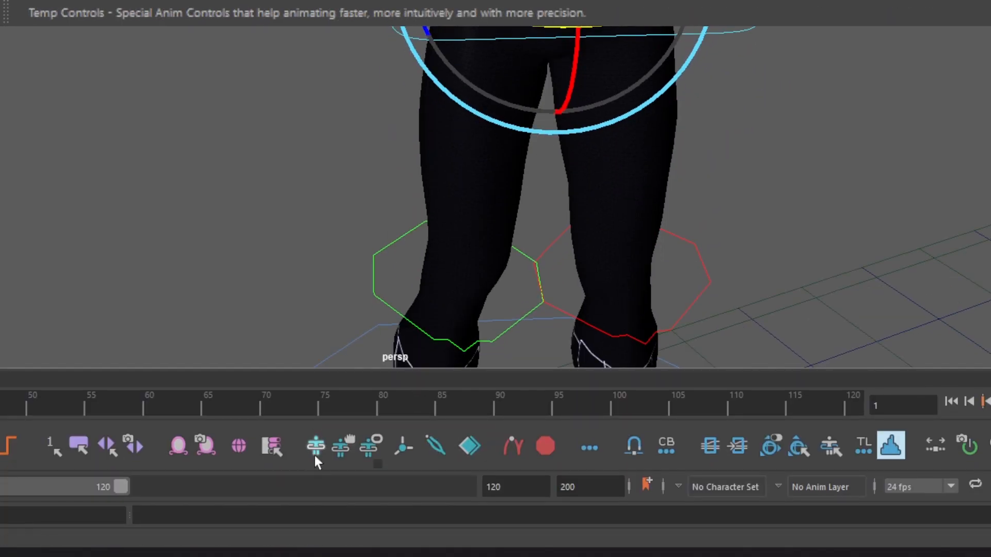
# Step: Create an AnimBot temp control from the body control
pyautogui.click(315, 447)
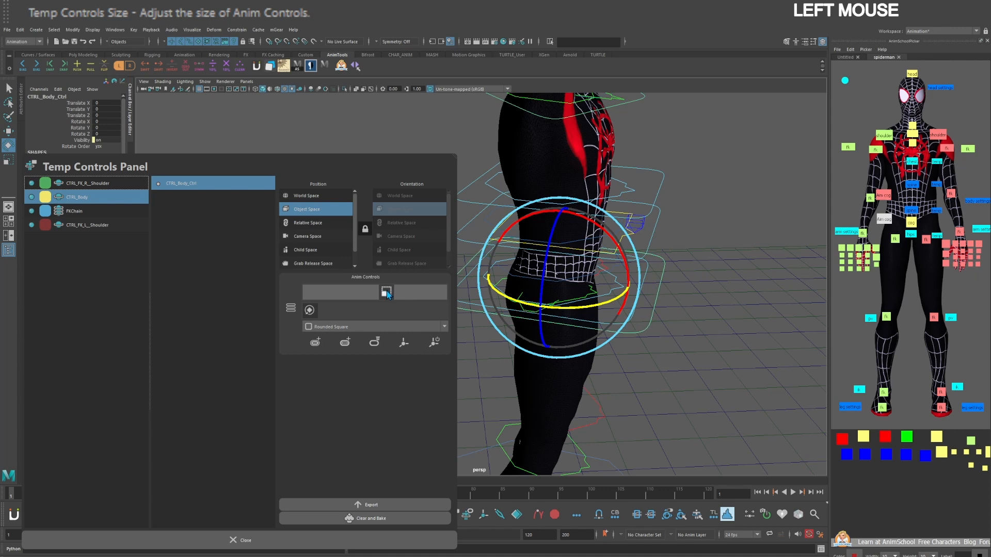
# Step: Set the body temp control's child control shape to Diamond and select it
pyautogui.click(444, 326)
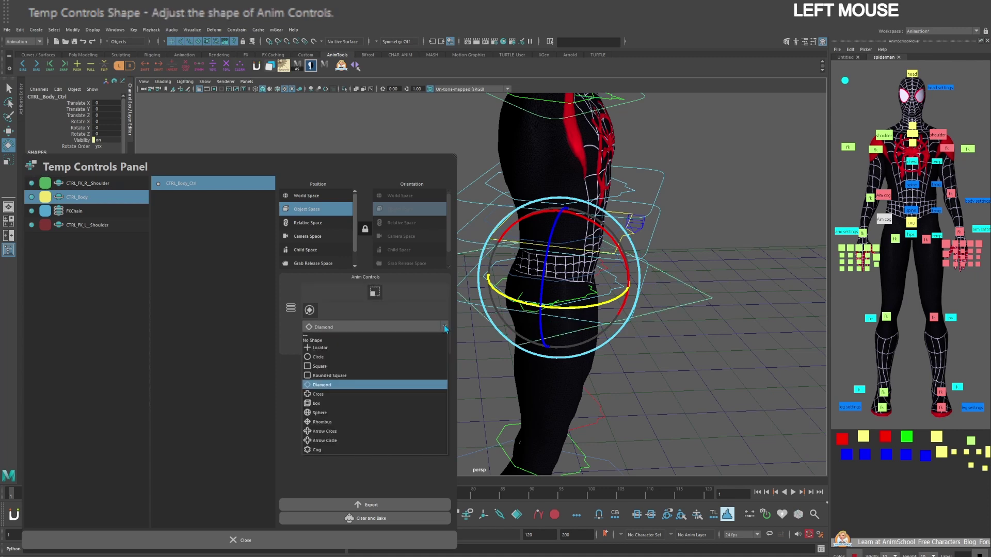
pyautogui.click(326, 431)
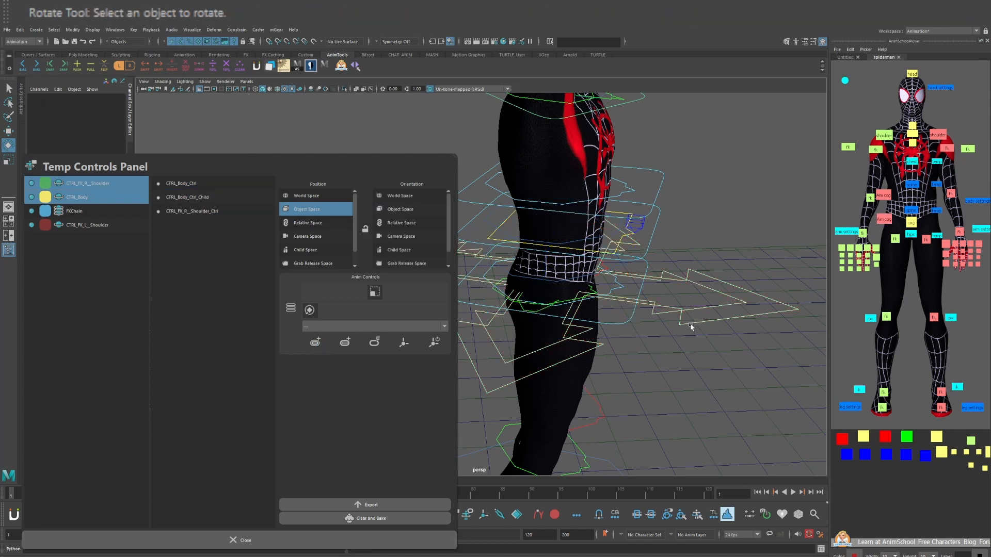
pyautogui.click(402, 341)
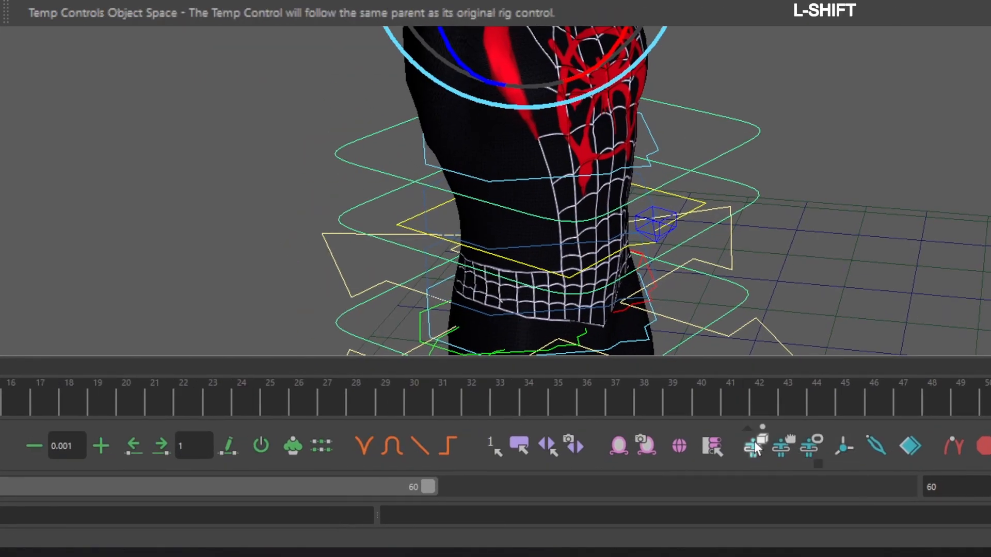
# Step: Switch the temp control to follow its original parent via Object Space
pyautogui.click(751, 445)
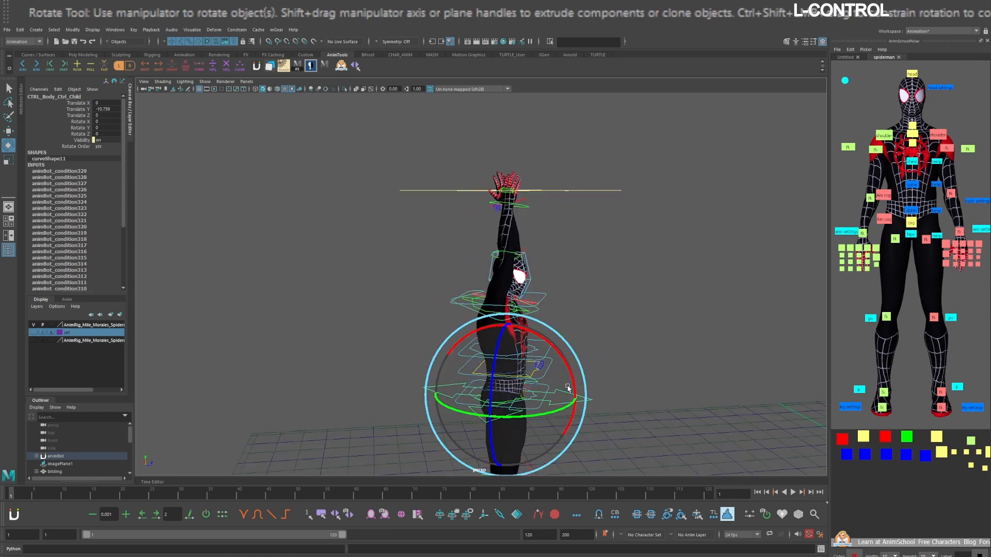
pyautogui.moveTo(532, 390)
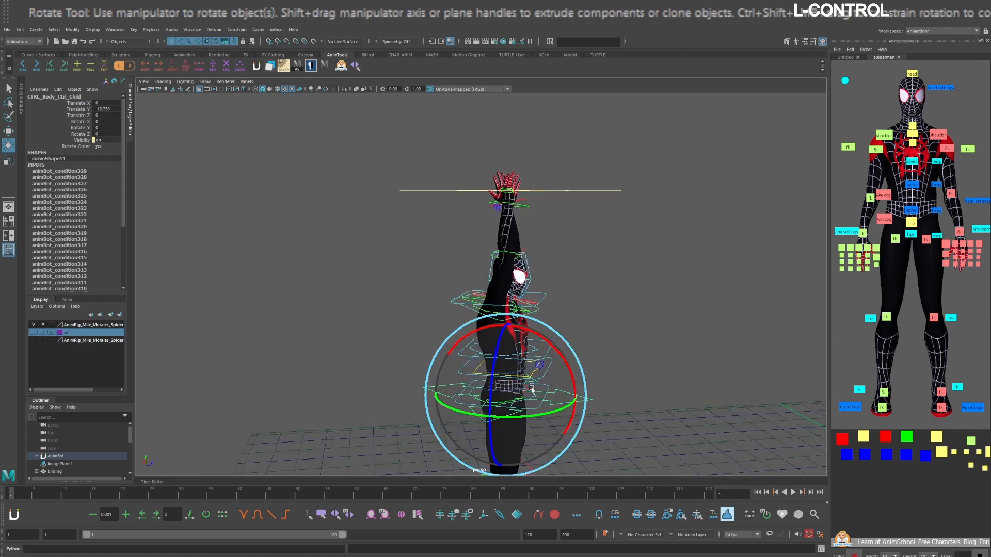